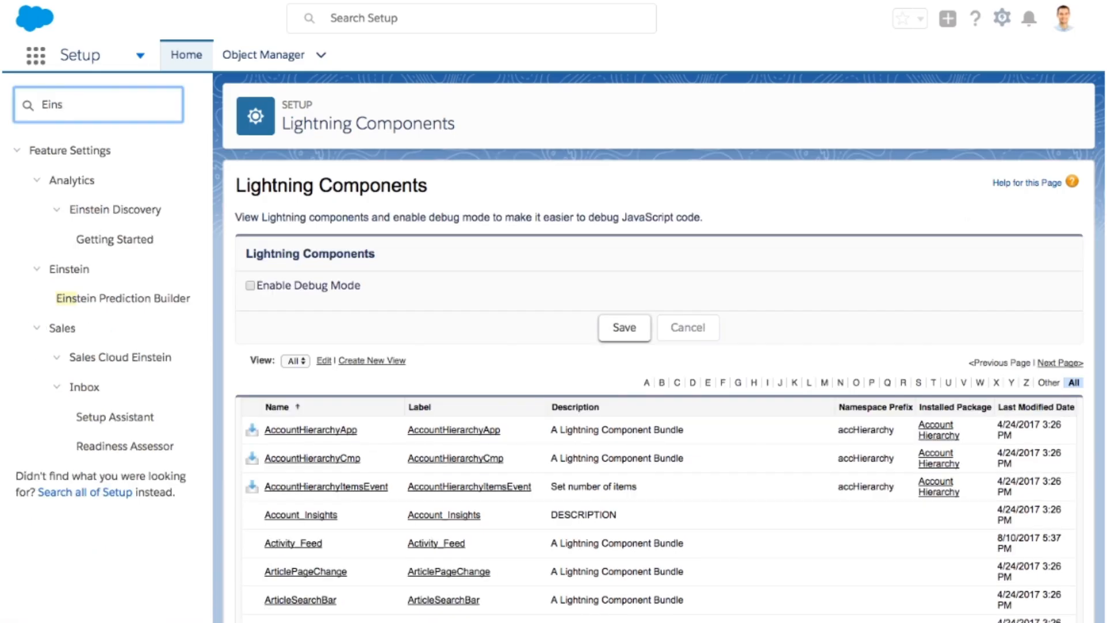
Show the Einstein Discovery Getting Started page in Setup, then search Quick Find for 'Mobi'
left_click(114, 239)
type("Mobi")
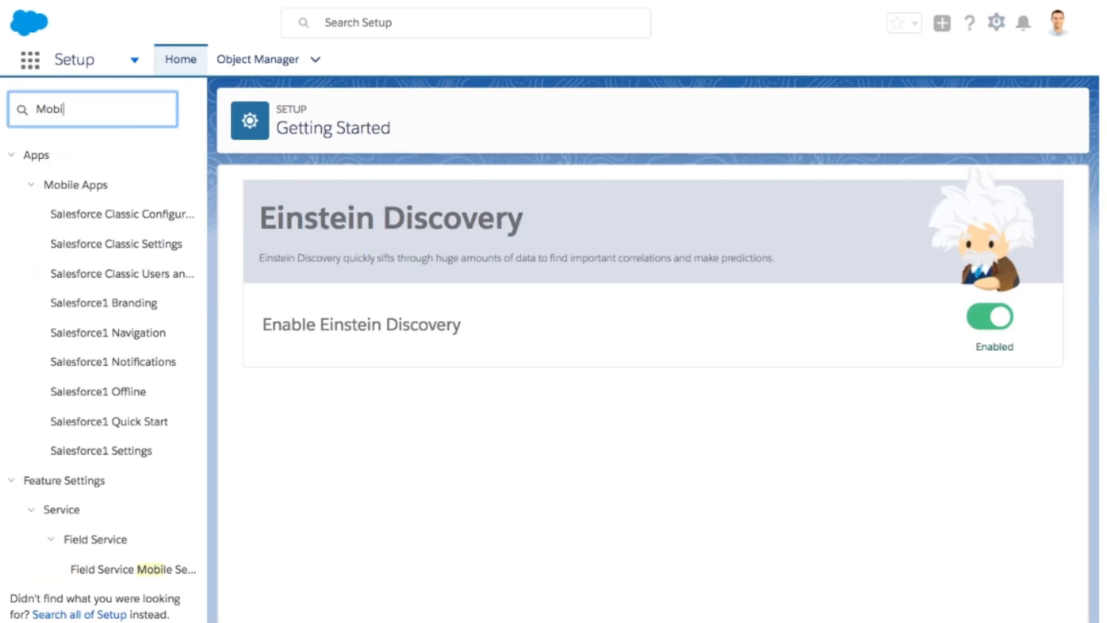
left_click(108, 422)
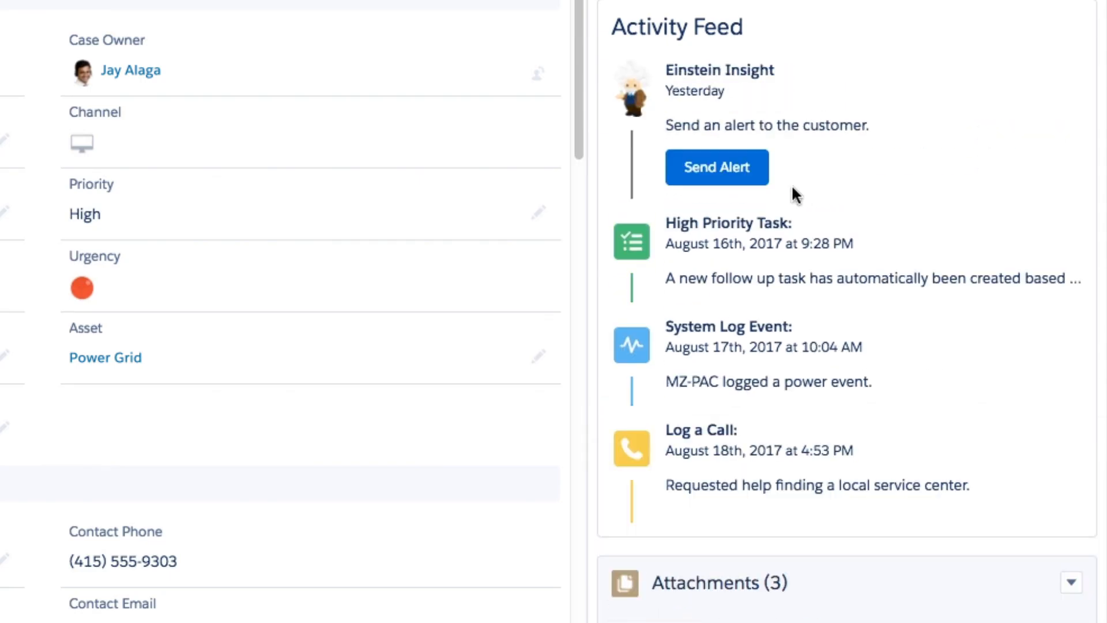
Send the Einstein-suggested alert to the customer from the case's activity feed
left_click(716, 167)
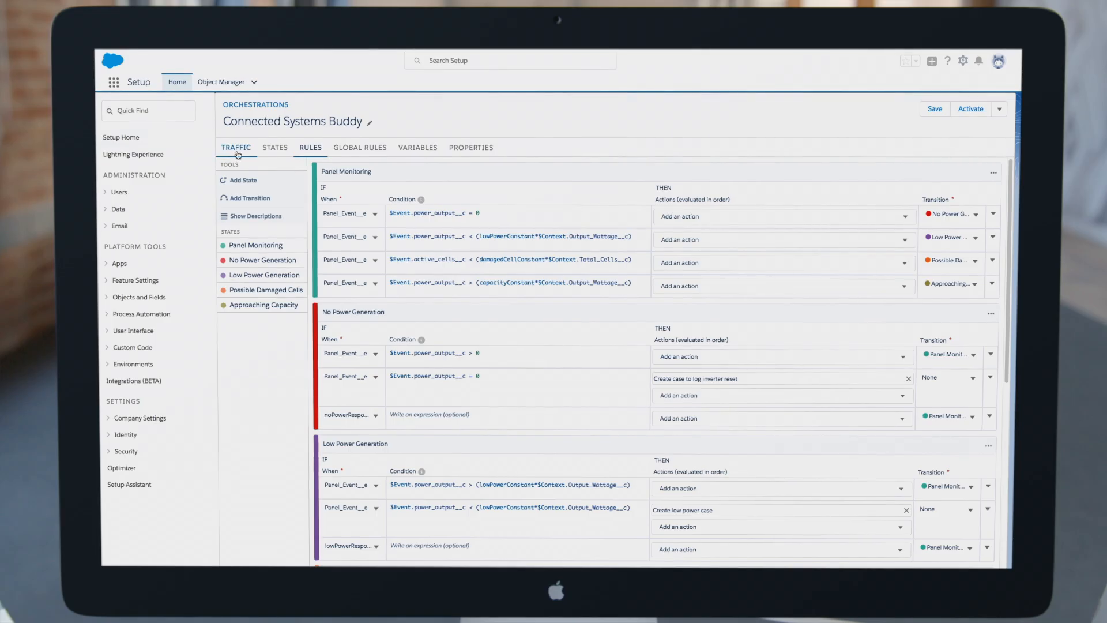
Show the TRAFFIC view of the Connected Systems Buddy orchestration
left_click(235, 148)
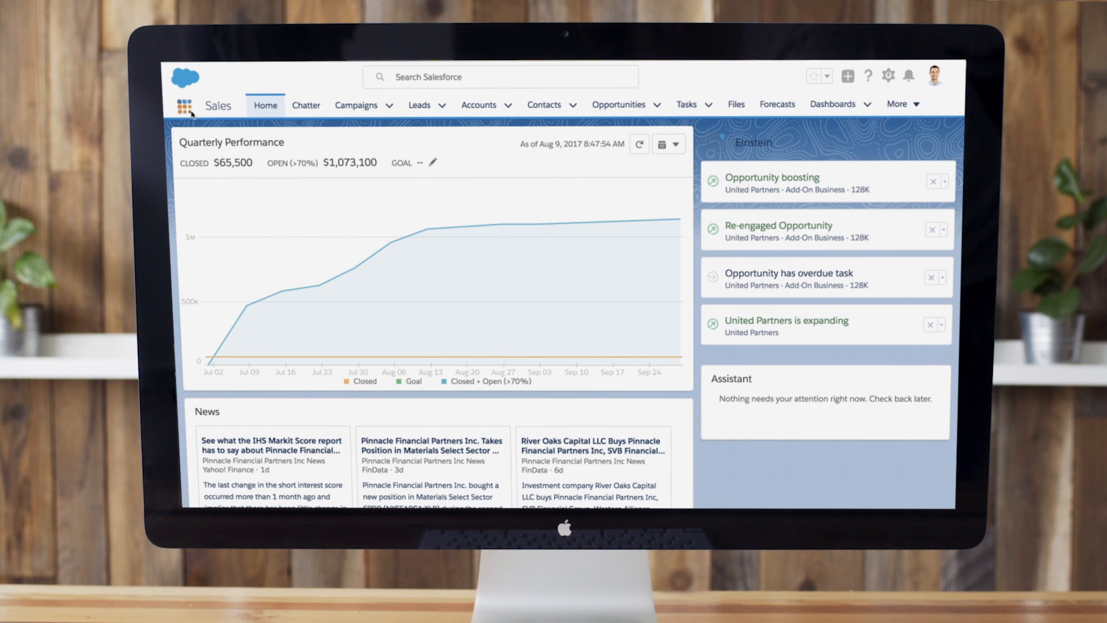
Show the App Launcher listing Sales, Service, Marketing and the other apps
left_click(182, 105)
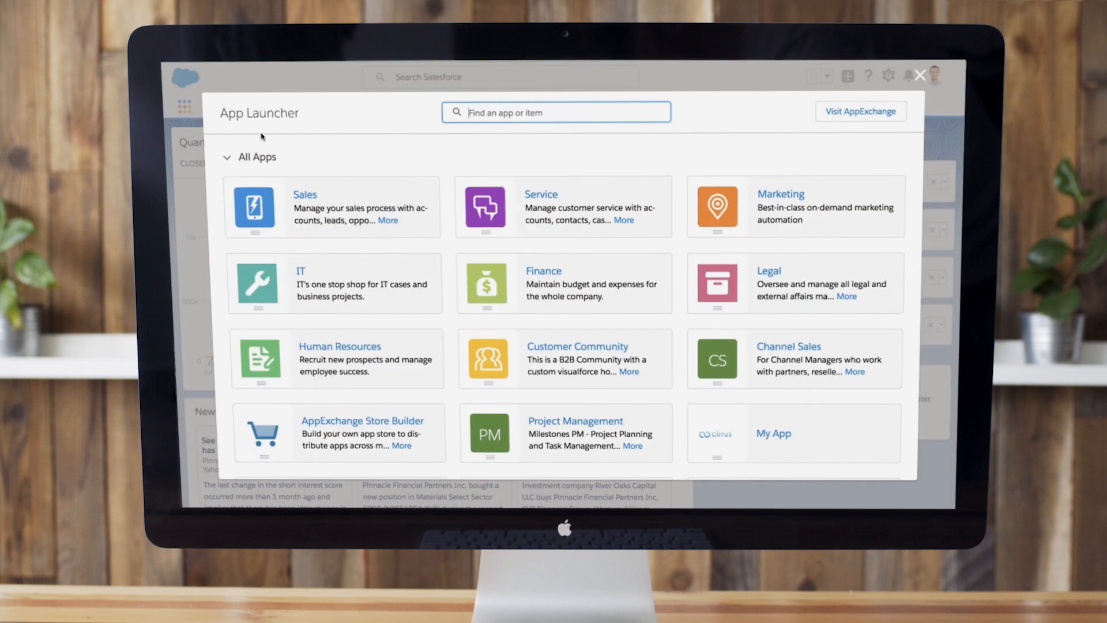
scroll("down", 3)
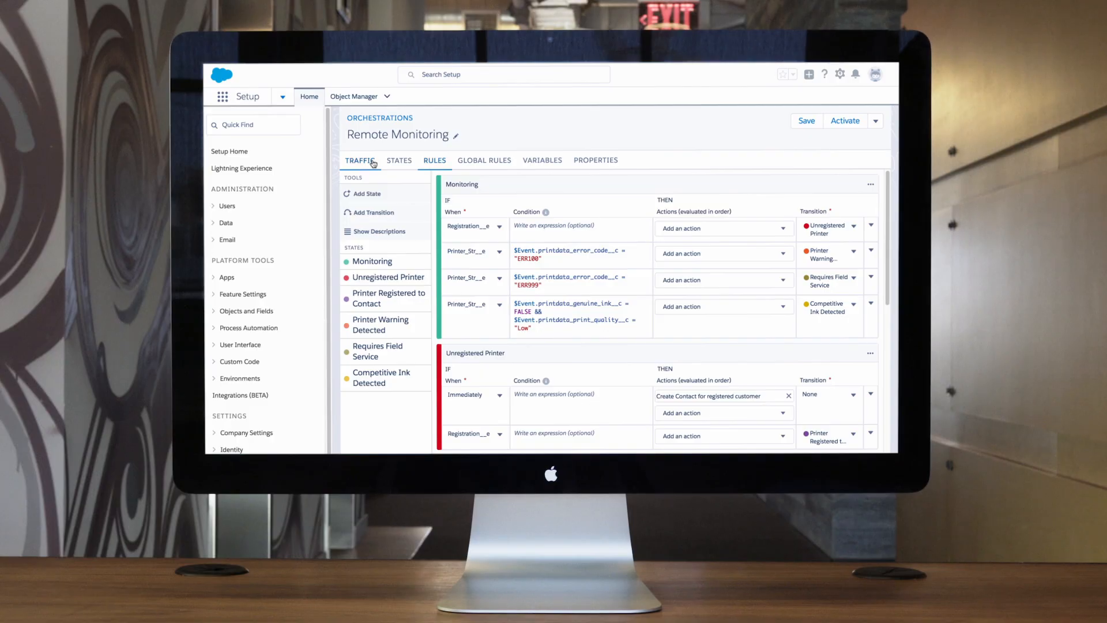
Show the TRAFFIC view of the Remote Monitoring orchestration
left_click(360, 161)
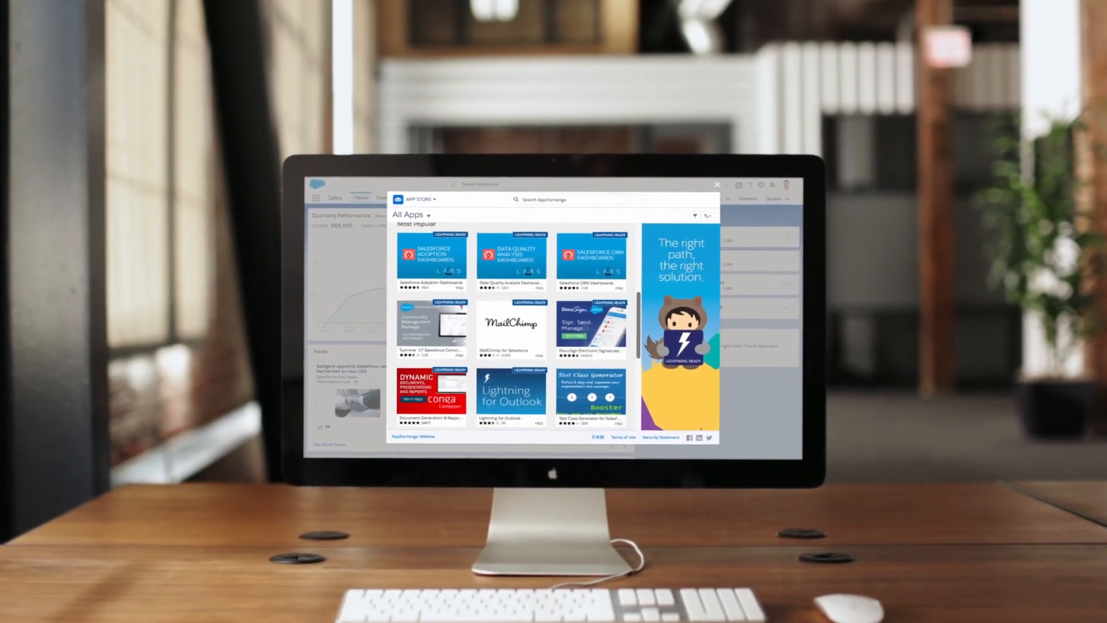
scroll("down", 3)
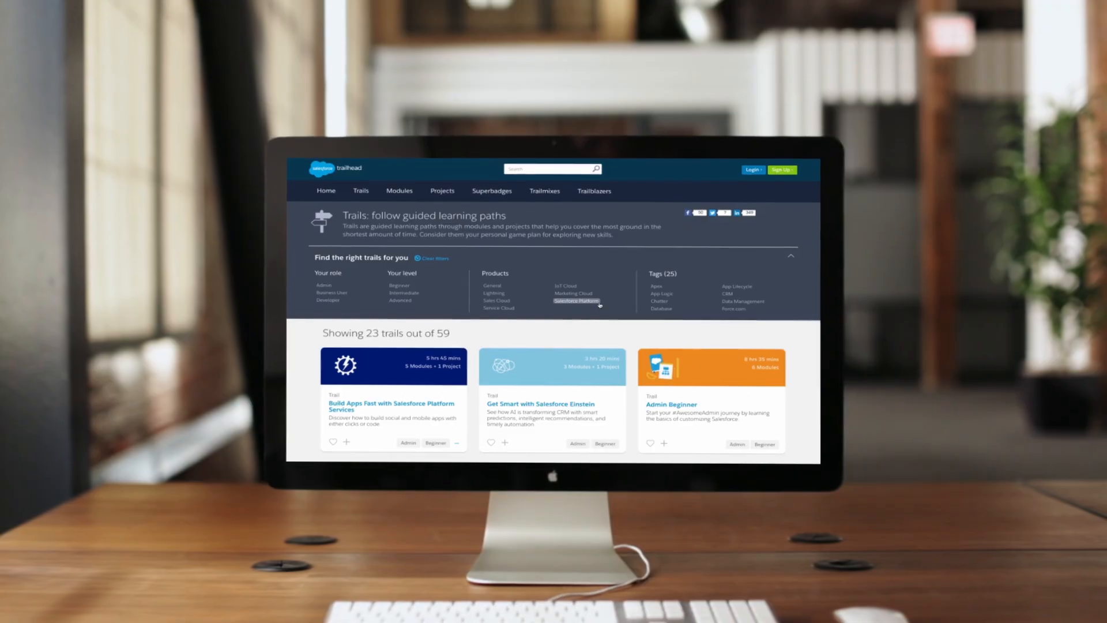
scroll("down", 3)
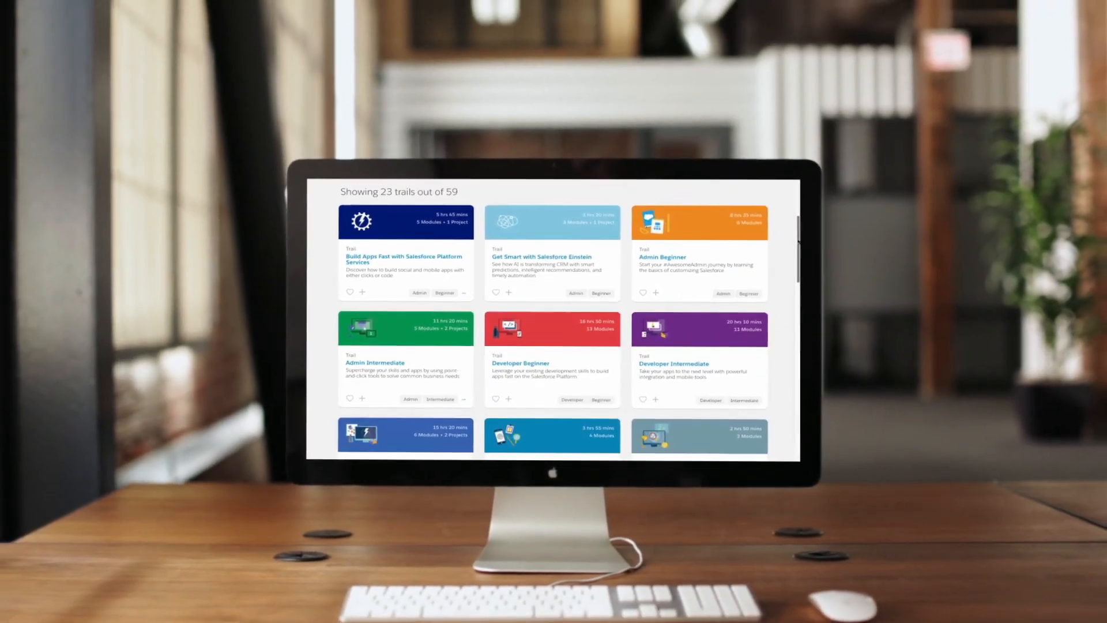